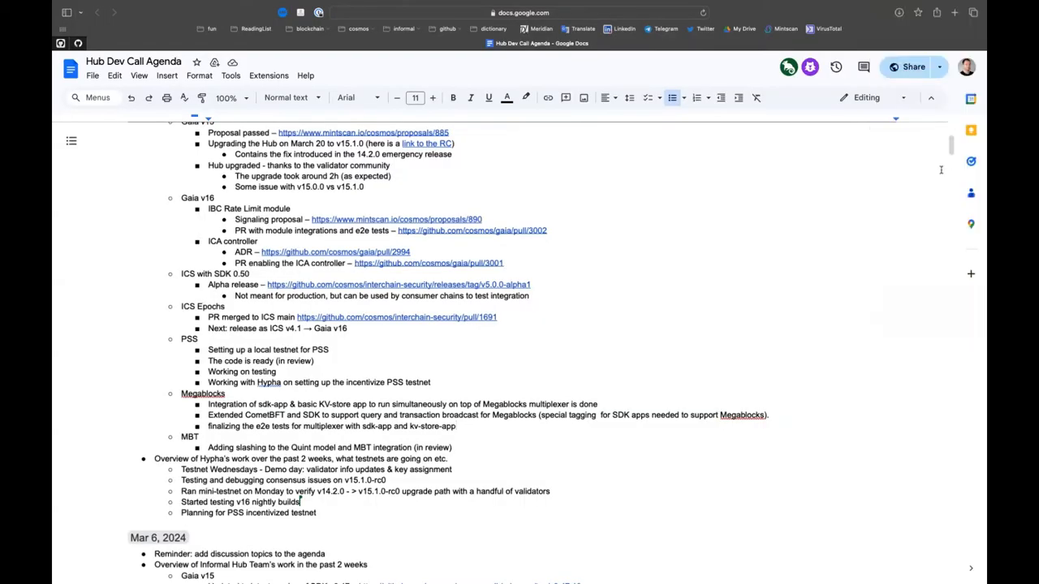
Step: Scroll the agenda so the Mar 20, 2024 heading and its team overviews sit in view
scroll(up, 3)
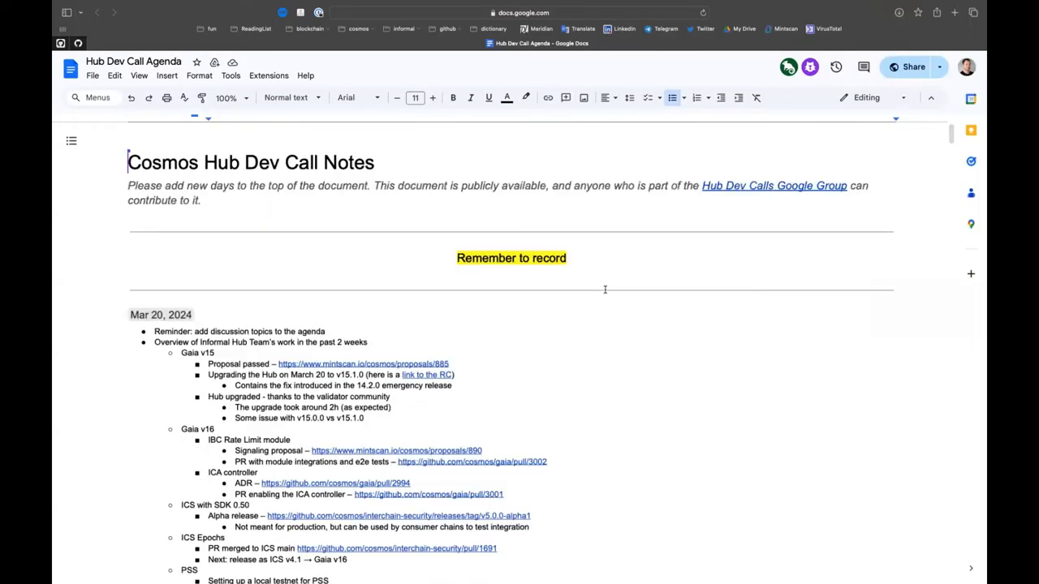
scroll(down, 3)
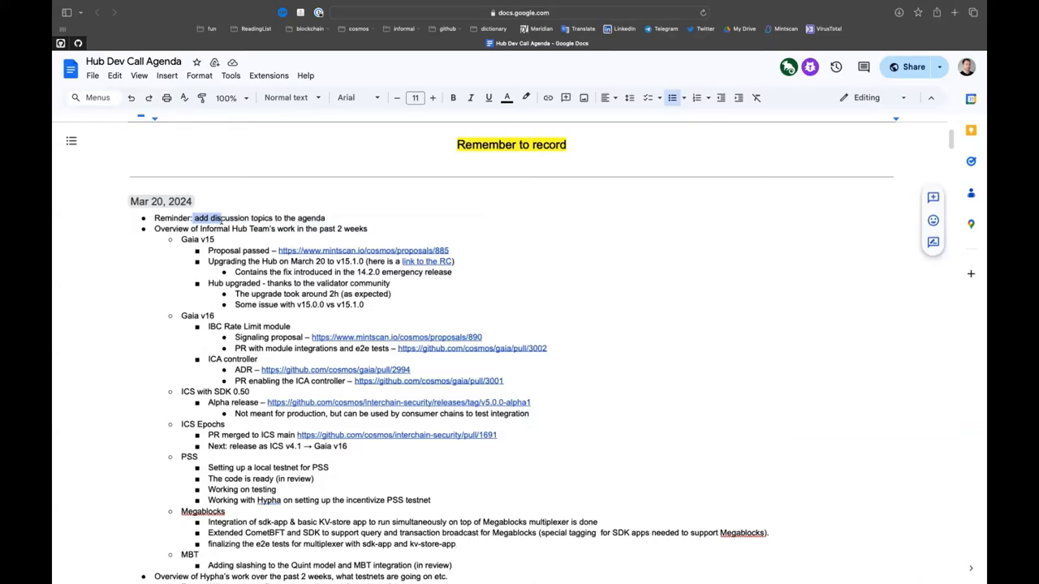
scroll(down, 3)
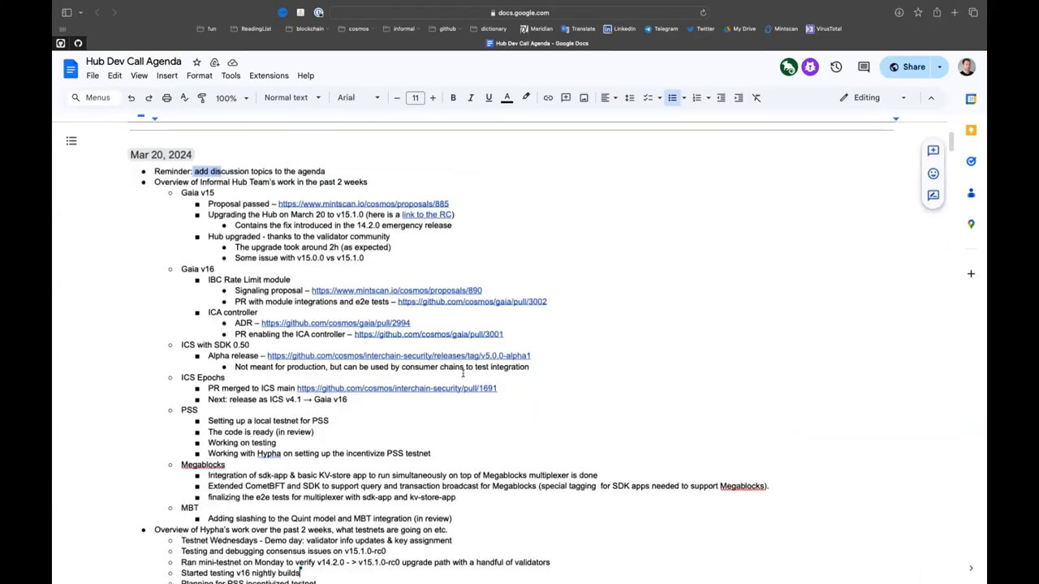
scroll(up, 3)
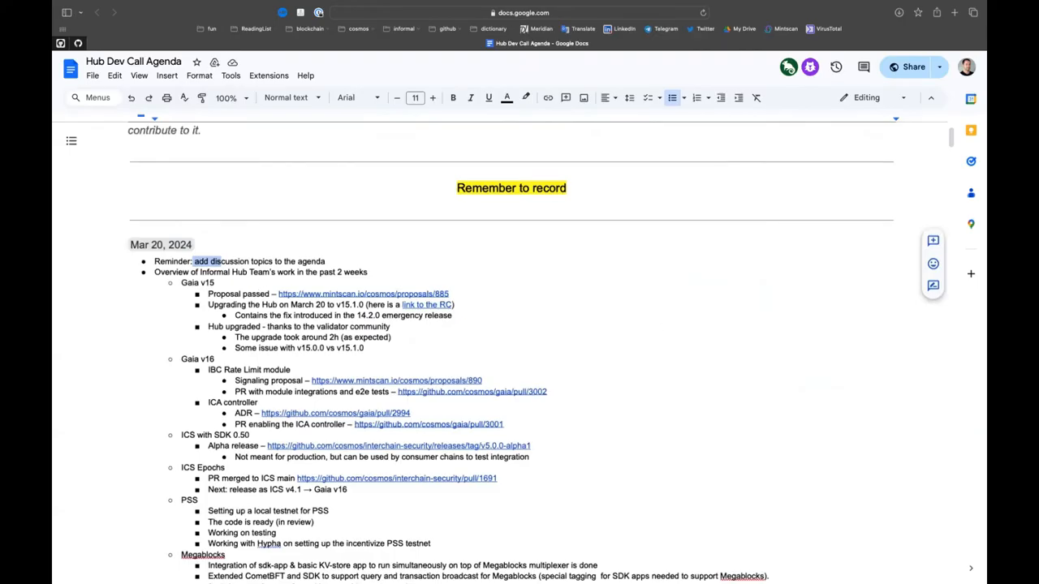
scroll(down, 3)
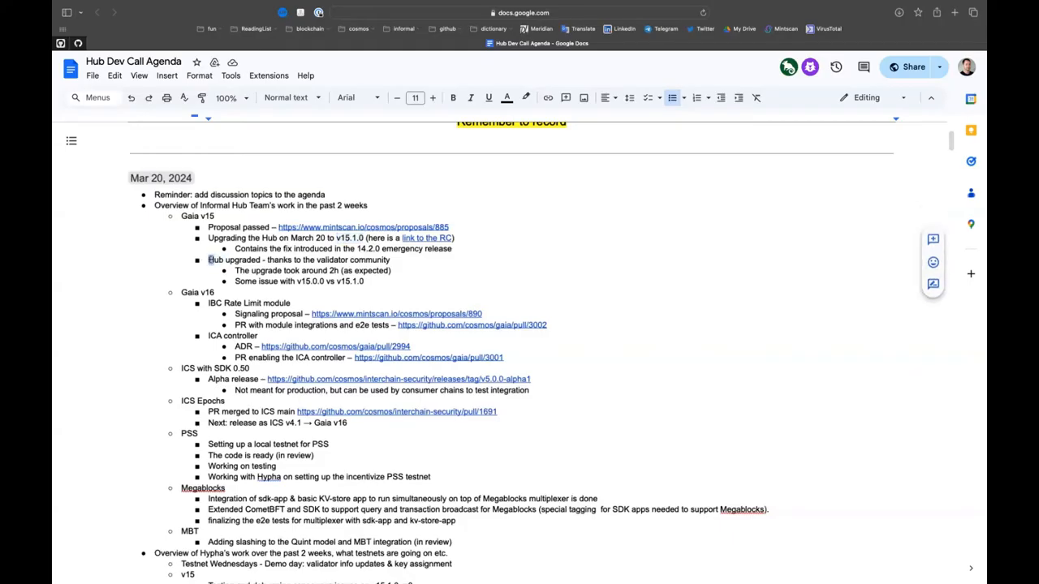
drag(208, 260, 350, 260)
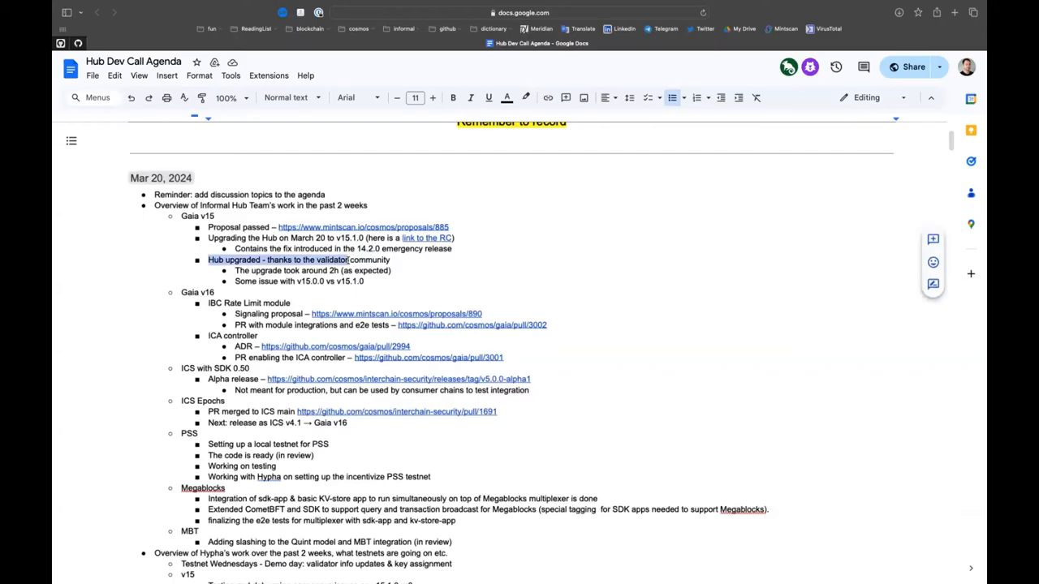
mouse_move(405, 289)
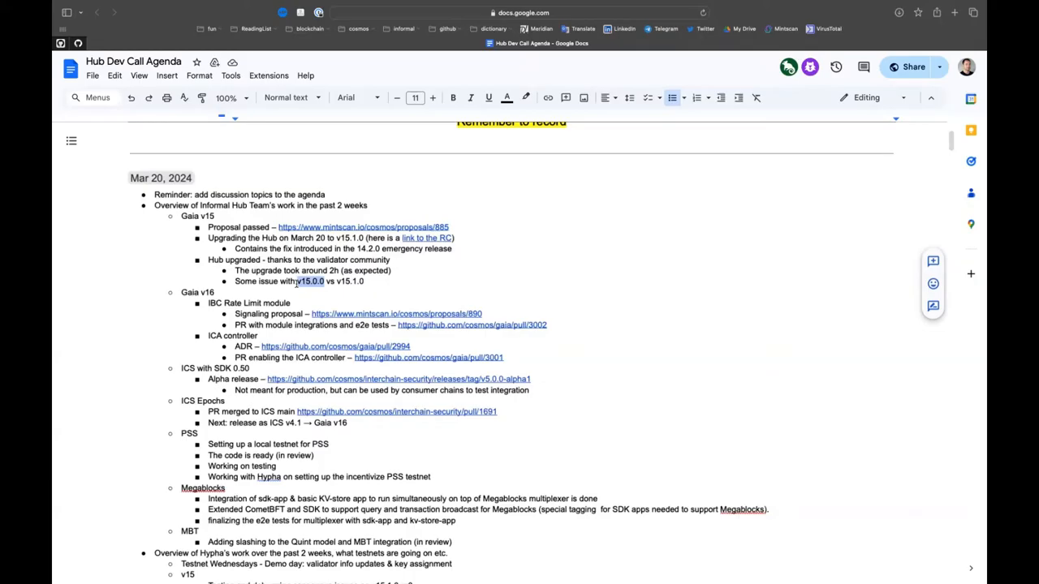
mouse_move(696, 38)
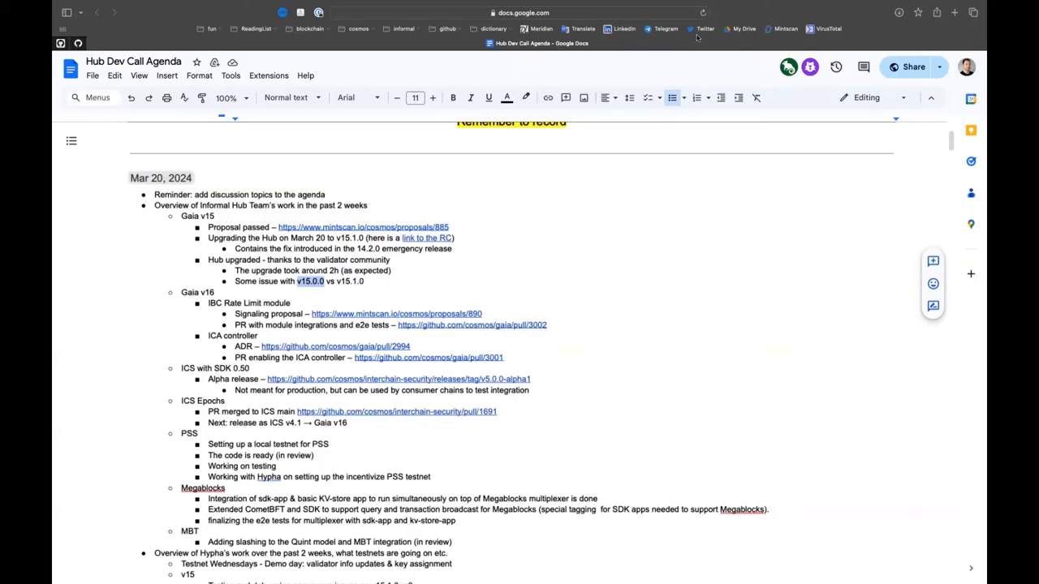
mouse_move(743, 296)
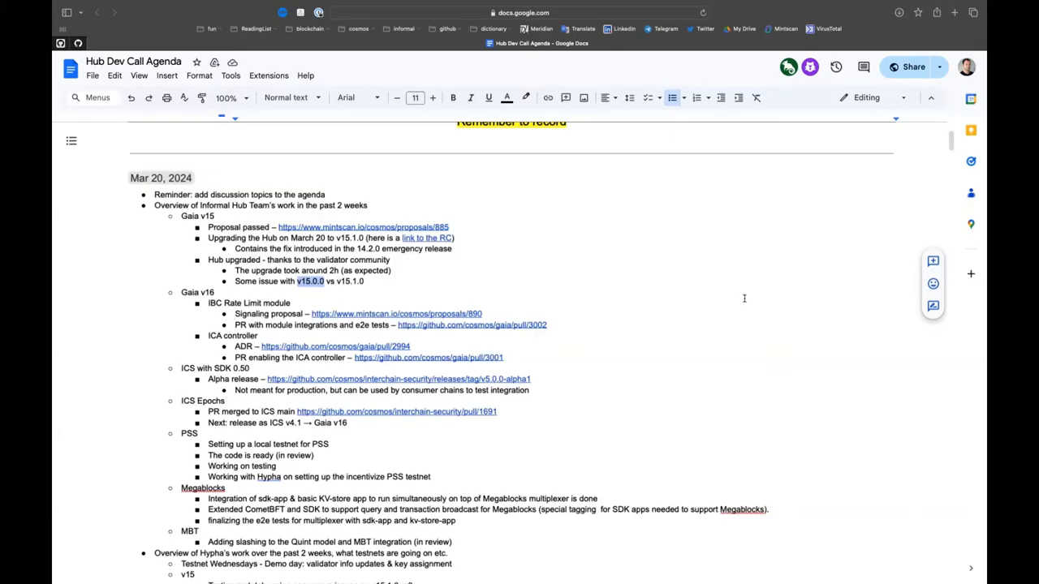
mouse_move(345, 268)
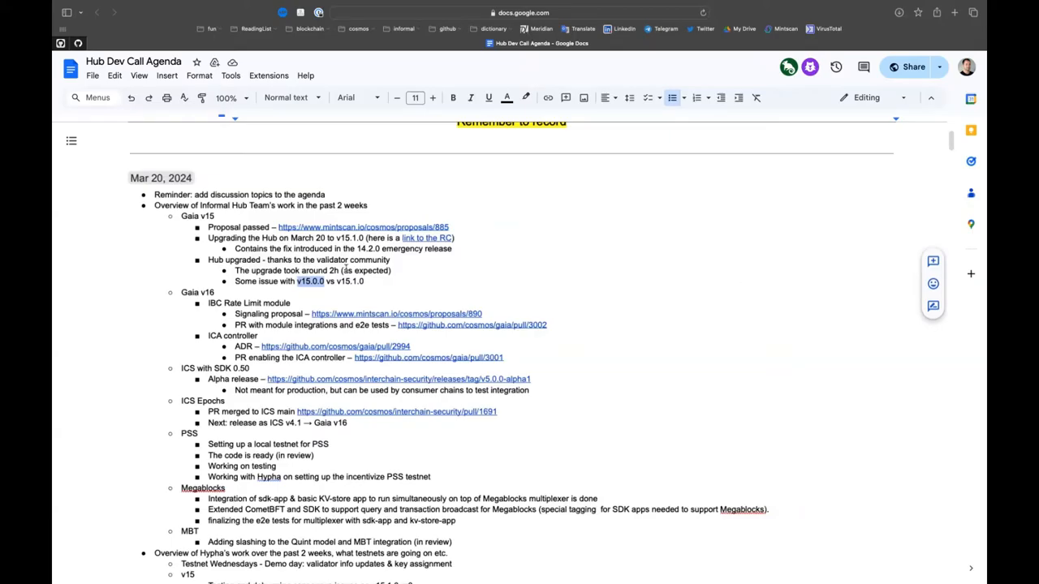
click(344, 280)
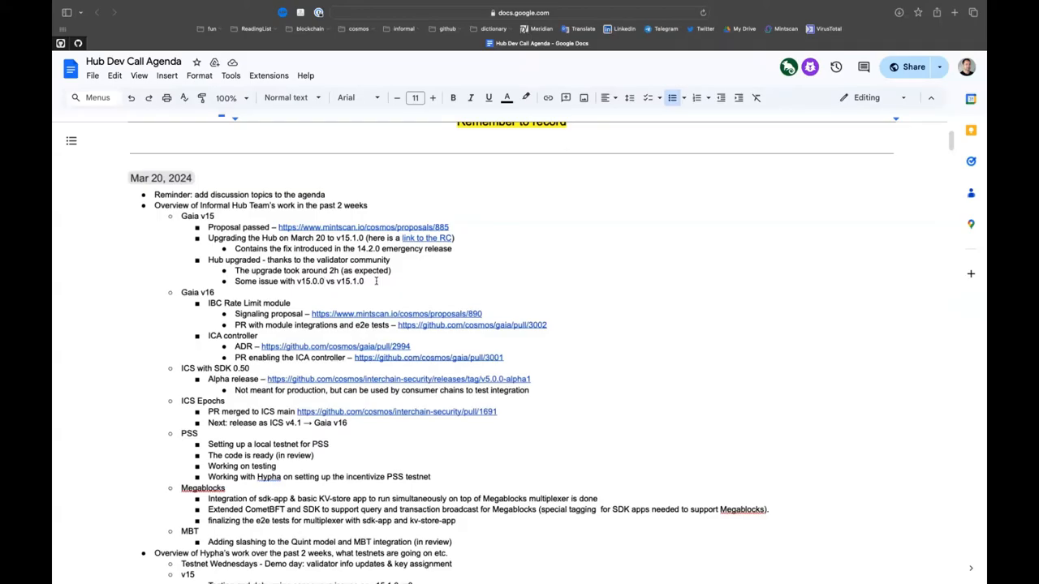
mouse_move(58, 335)
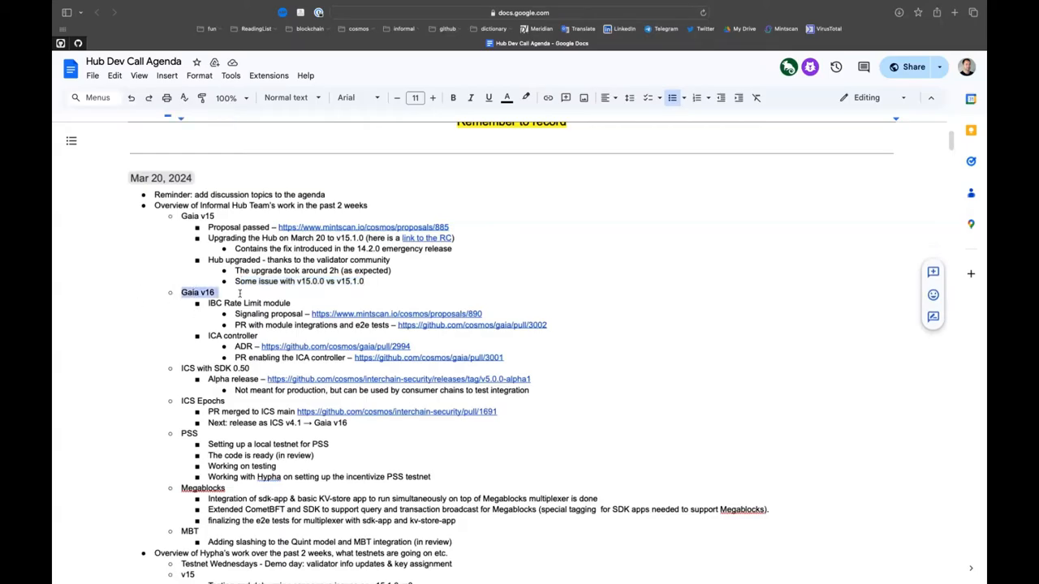
scroll(up, 3)
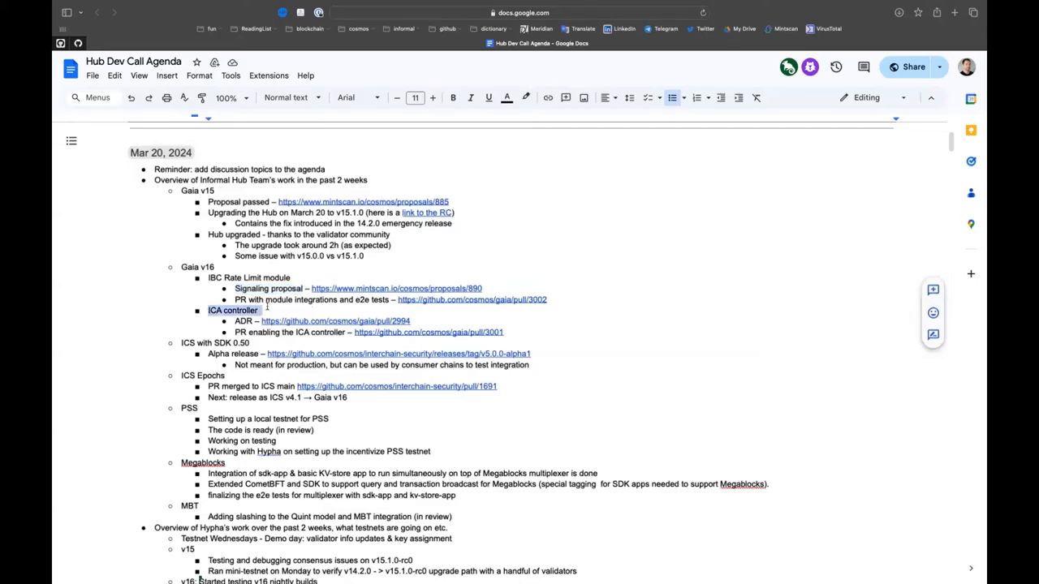
double_click(244, 321)
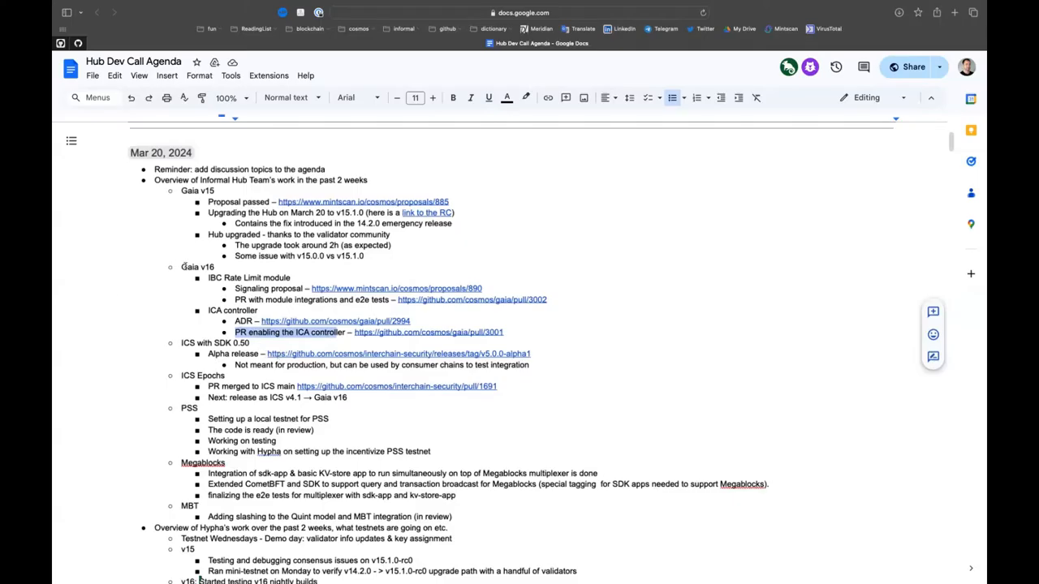
mouse_move(204, 335)
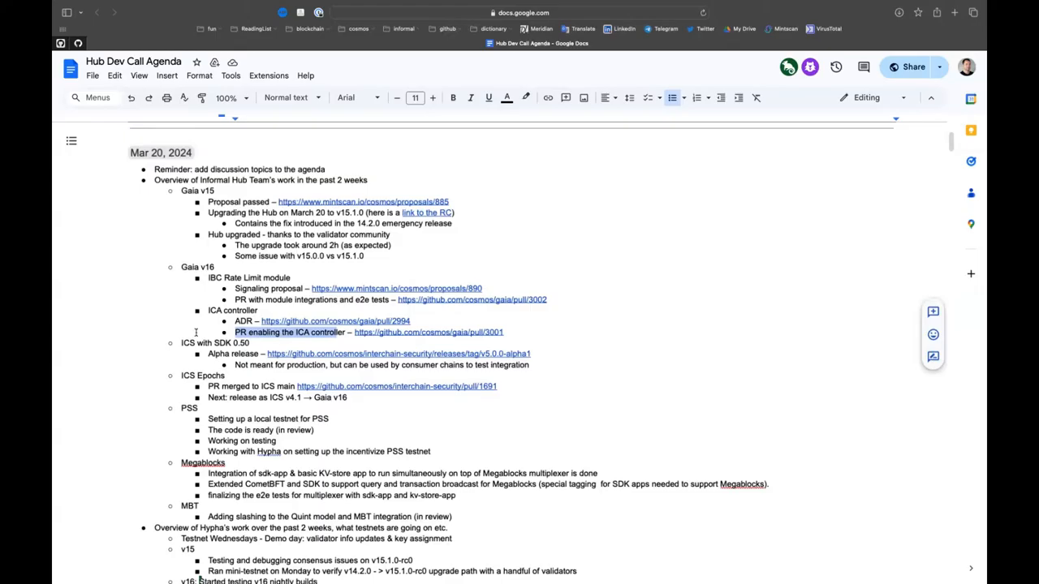
mouse_move(507, 331)
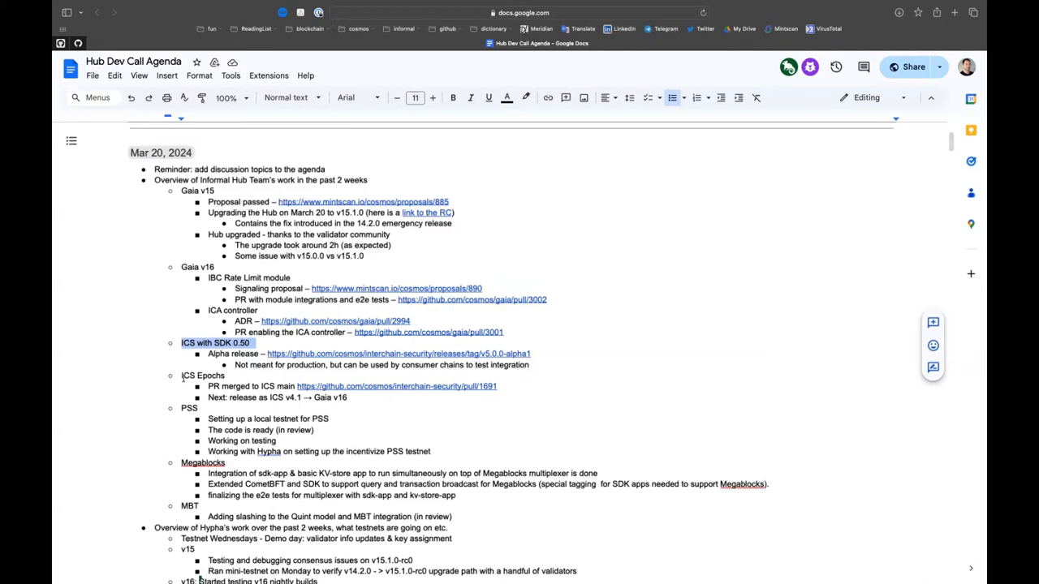
scroll(down, 3)
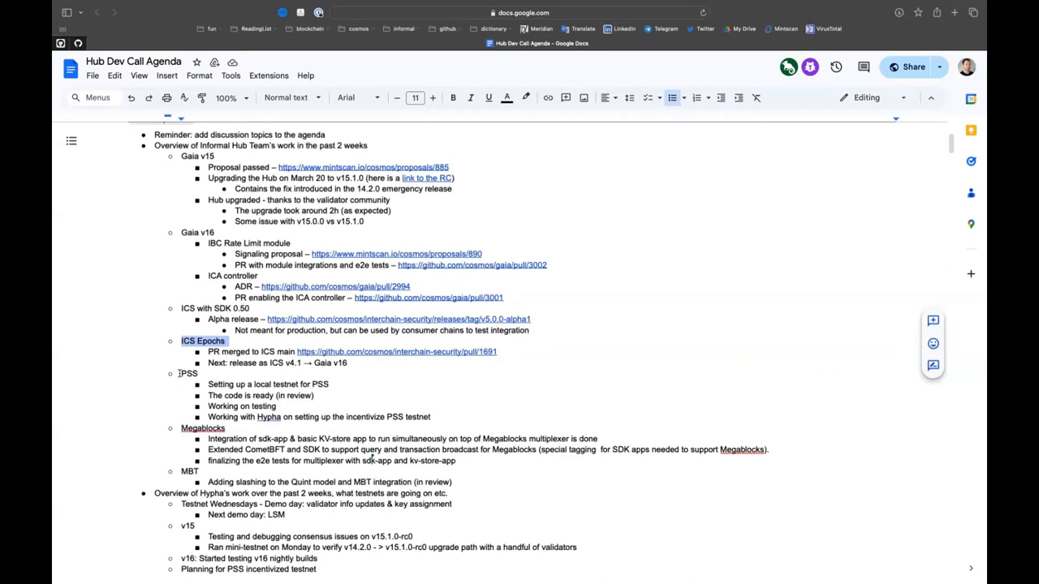
click(331, 383)
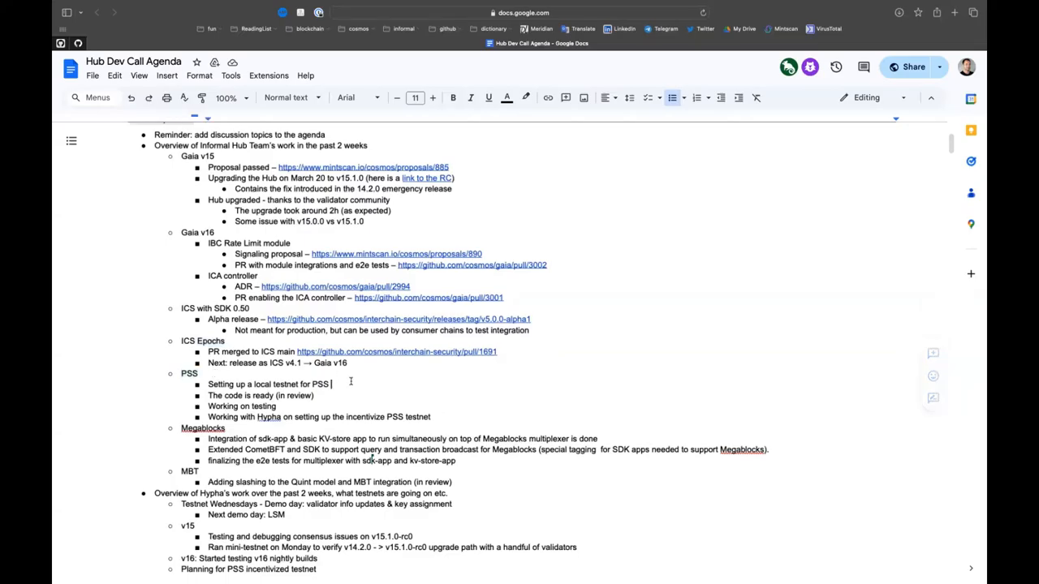
scroll(down, 3)
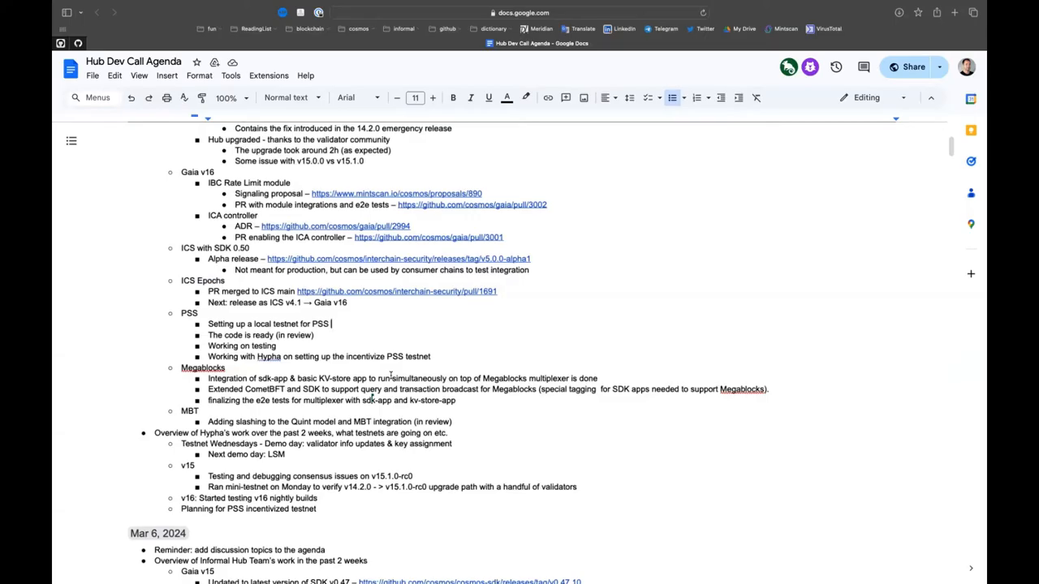
mouse_move(348, 328)
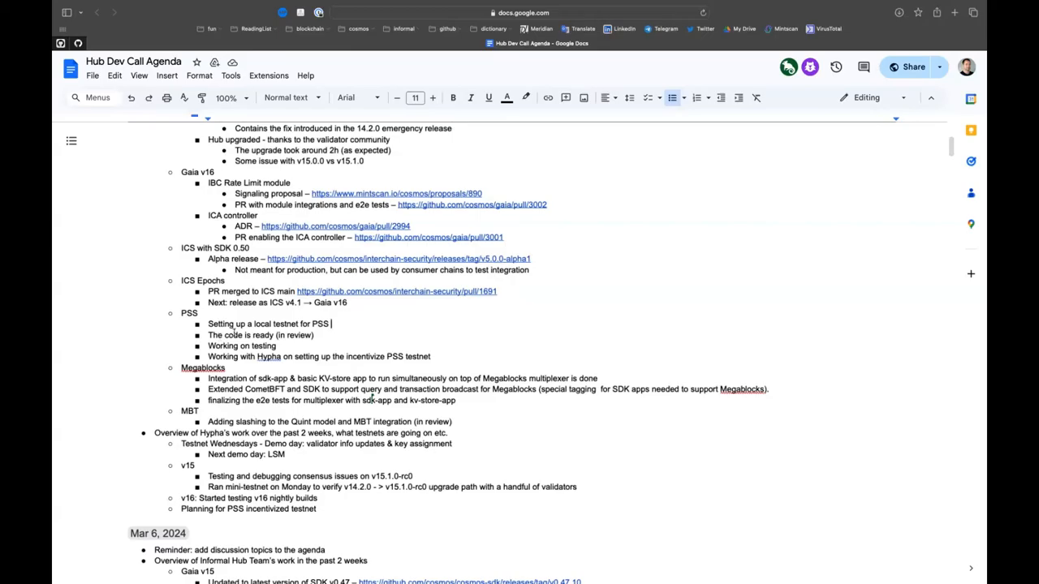
mouse_move(412, 338)
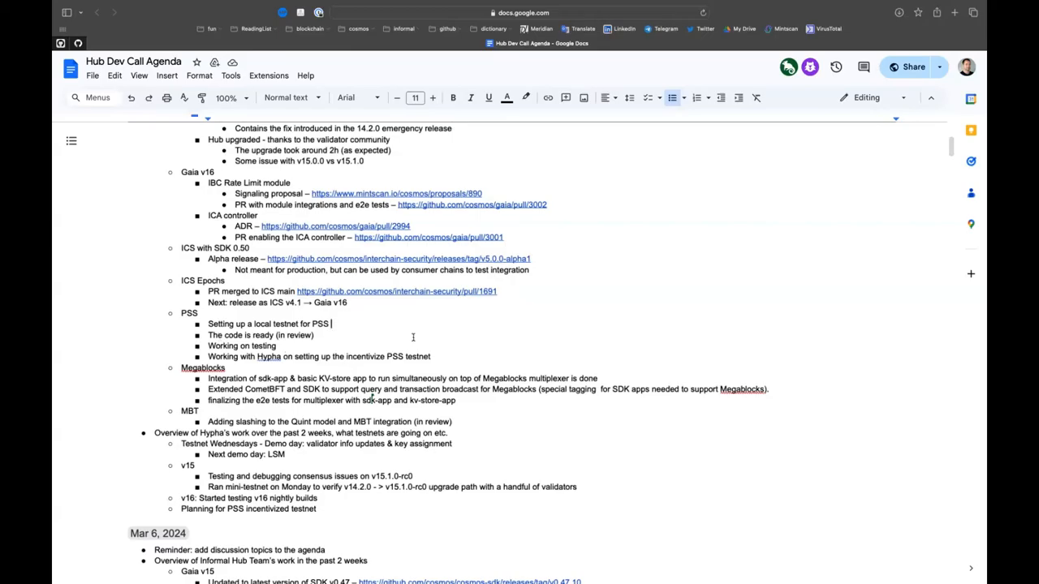
scroll(down, 3)
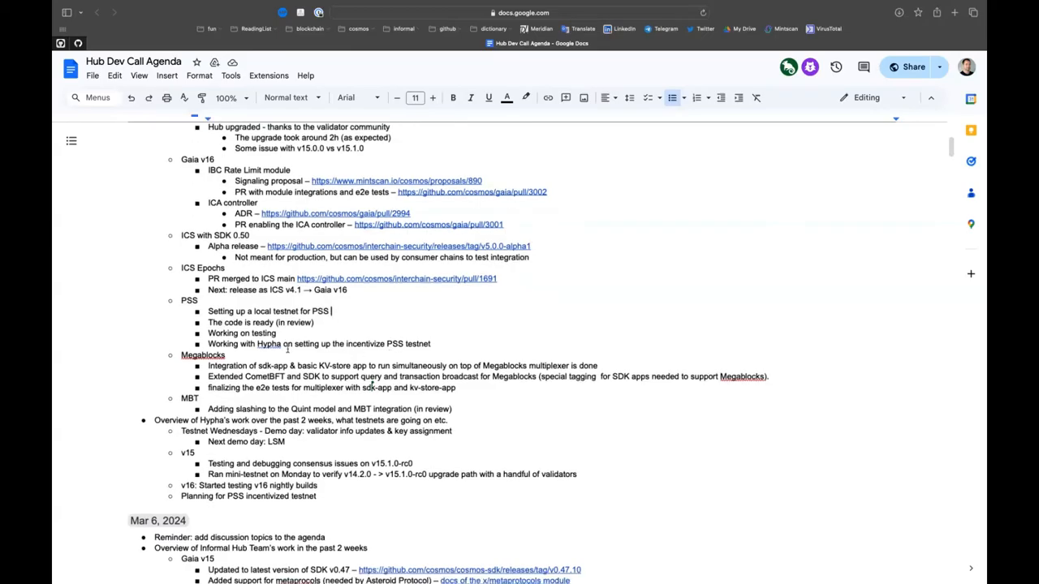
scroll(down, 3)
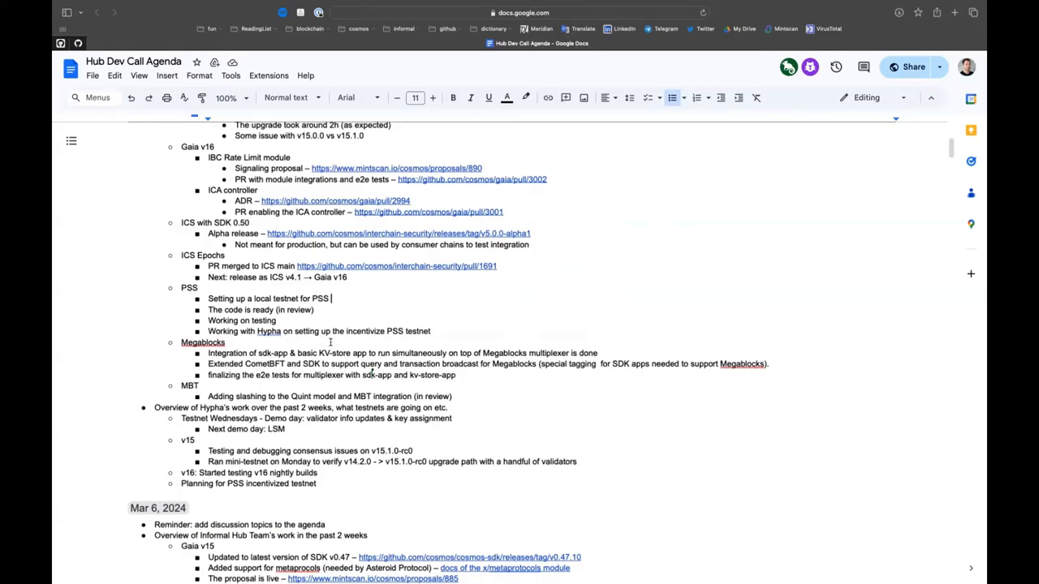
scroll(down, 3)
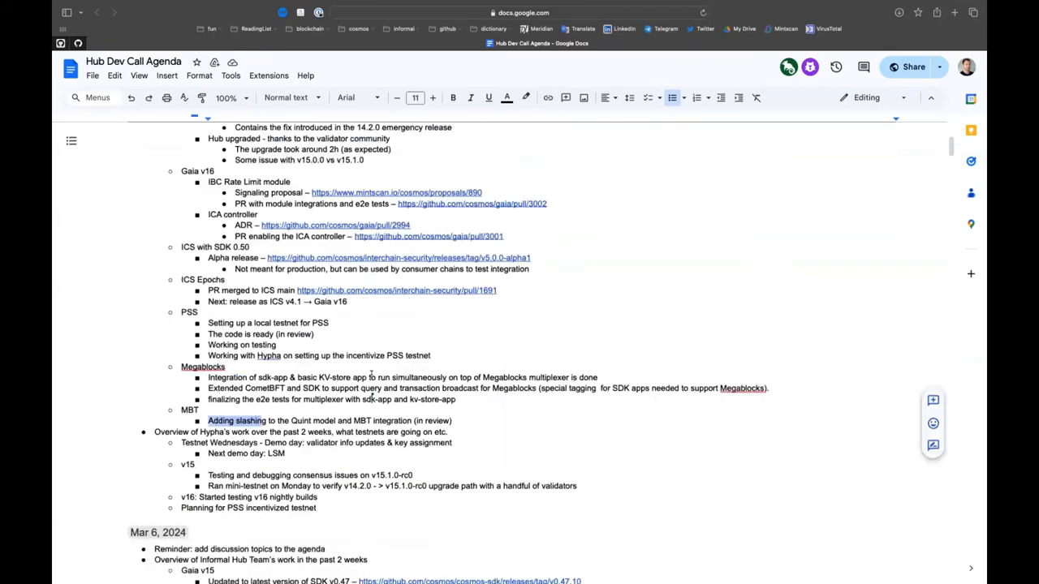
scroll(down, 3)
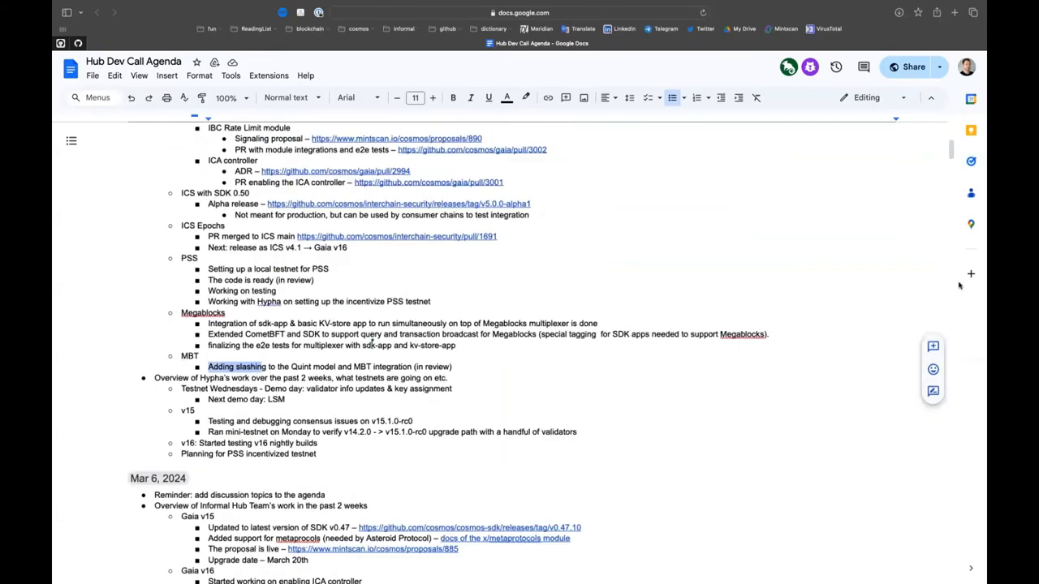
mouse_move(438, 121)
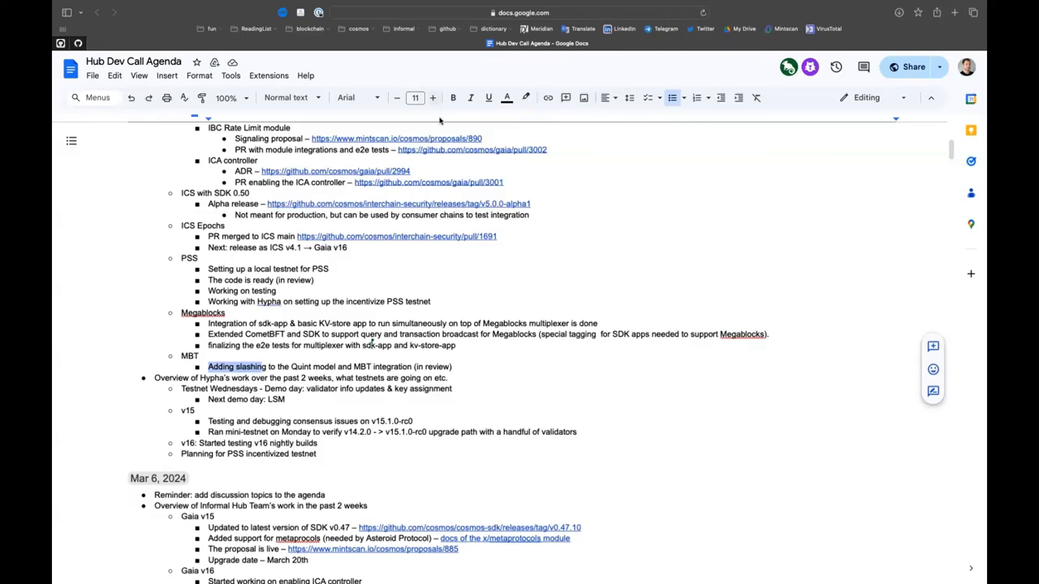
mouse_move(925, 336)
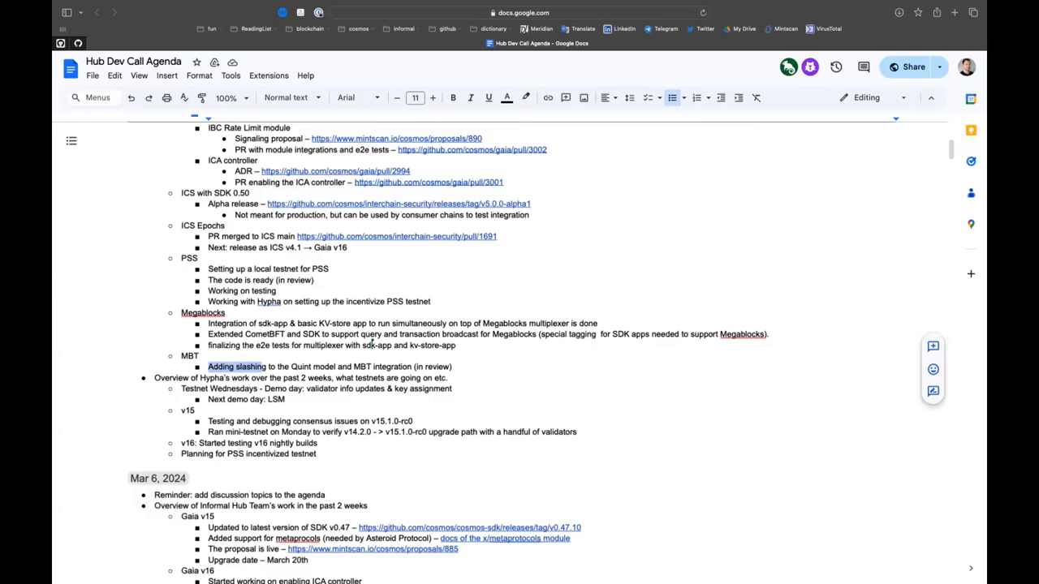
mouse_move(808, 158)
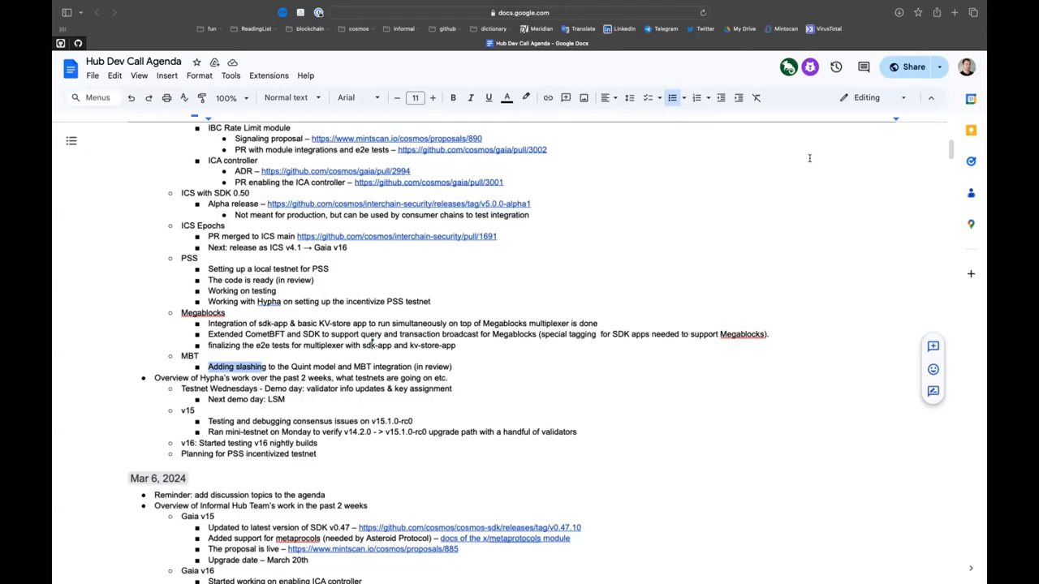
mouse_move(922, 179)
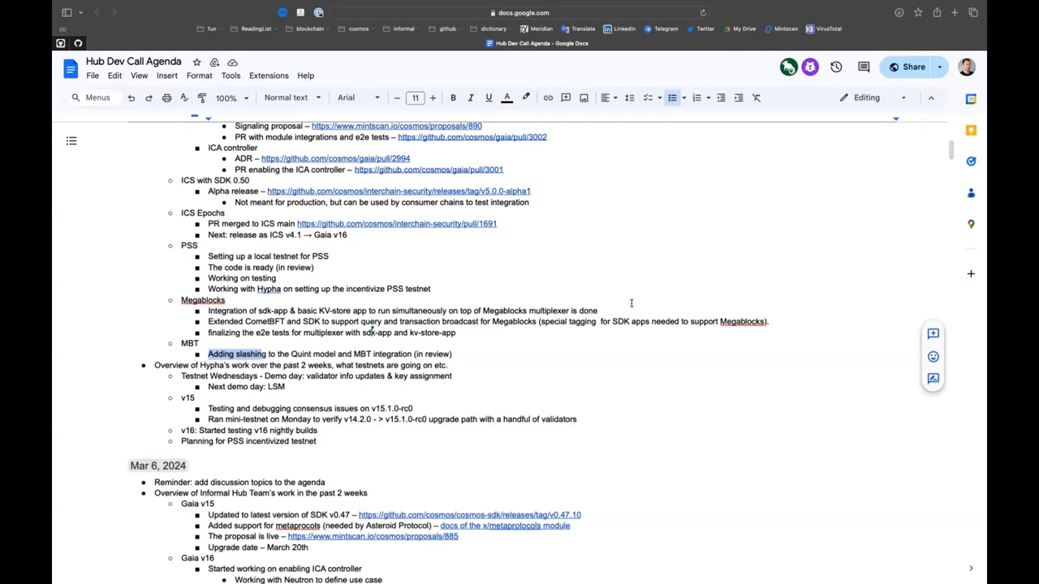
mouse_move(629, 216)
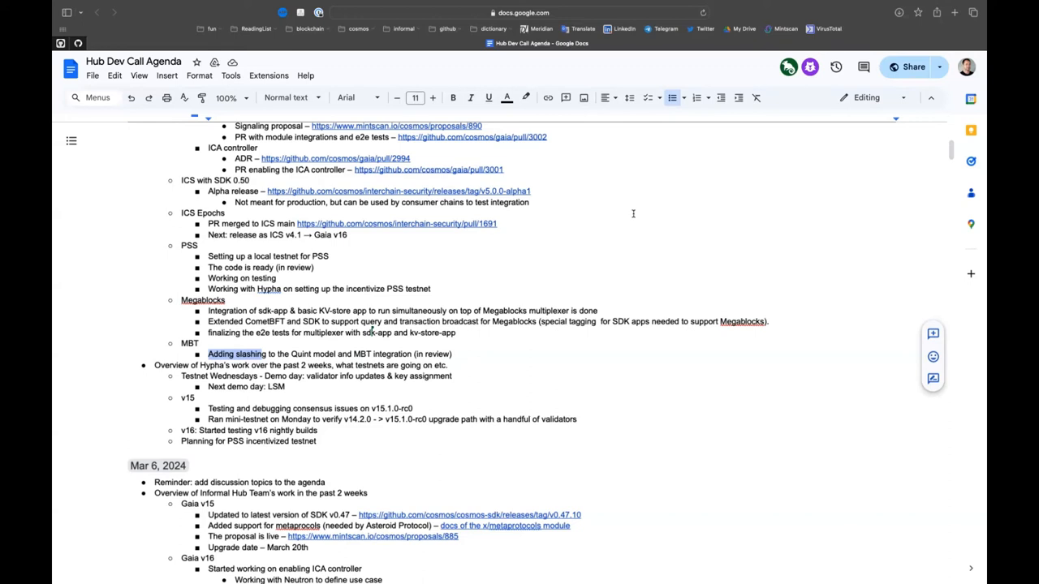
mouse_move(508, 380)
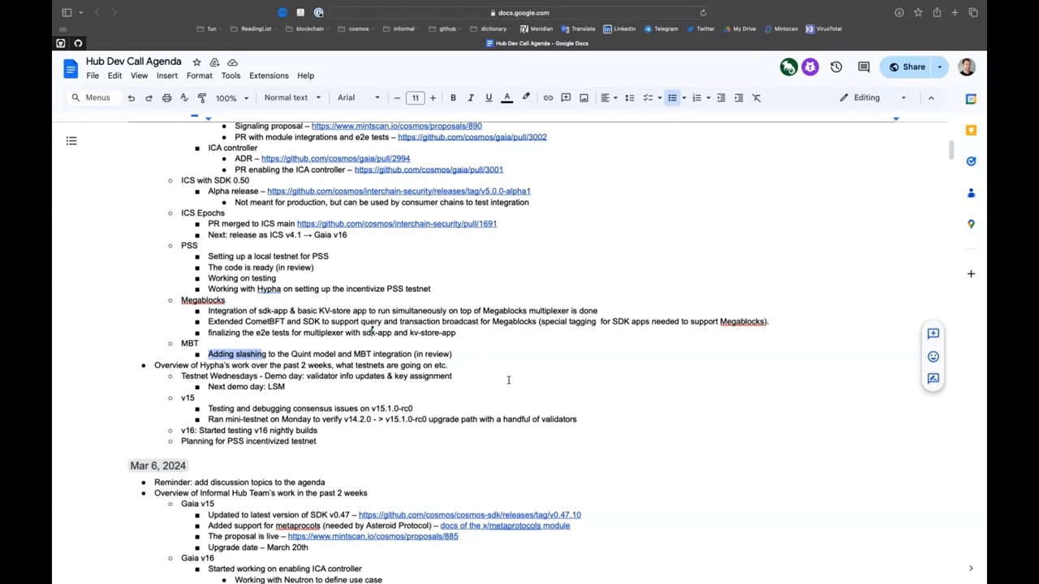
scroll(down, 3)
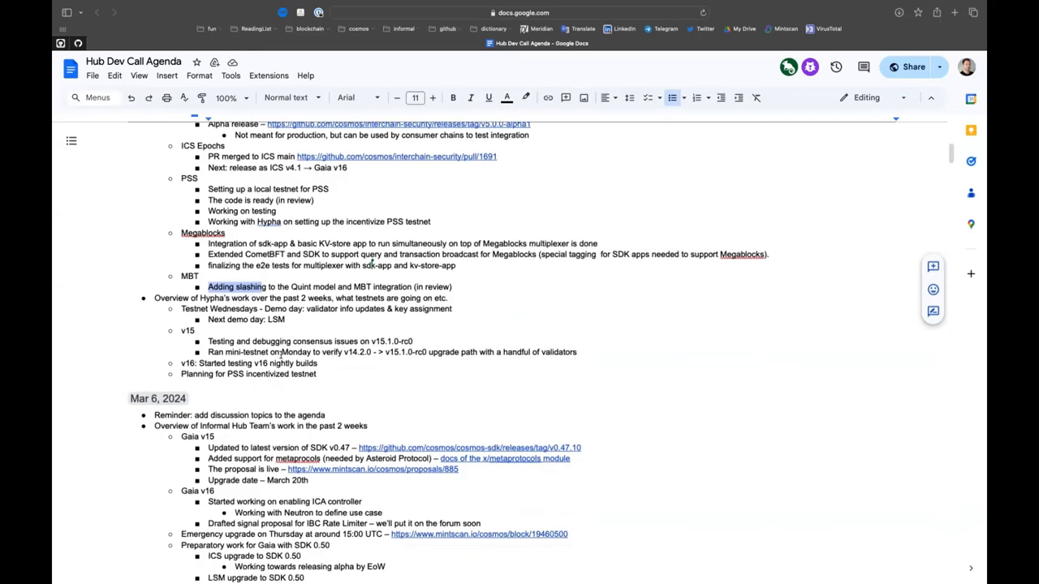
scroll(down, 3)
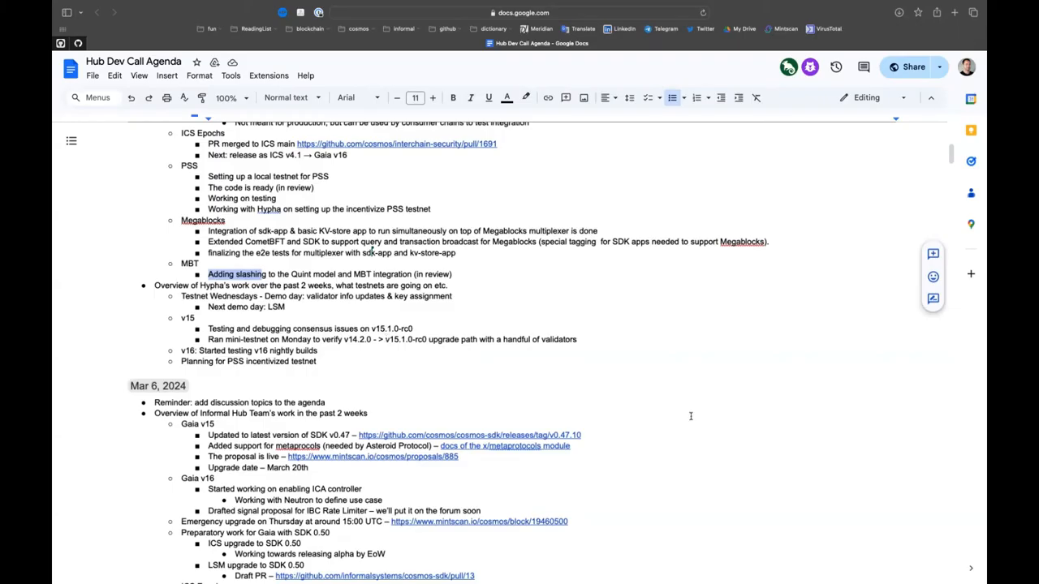
mouse_move(681, 399)
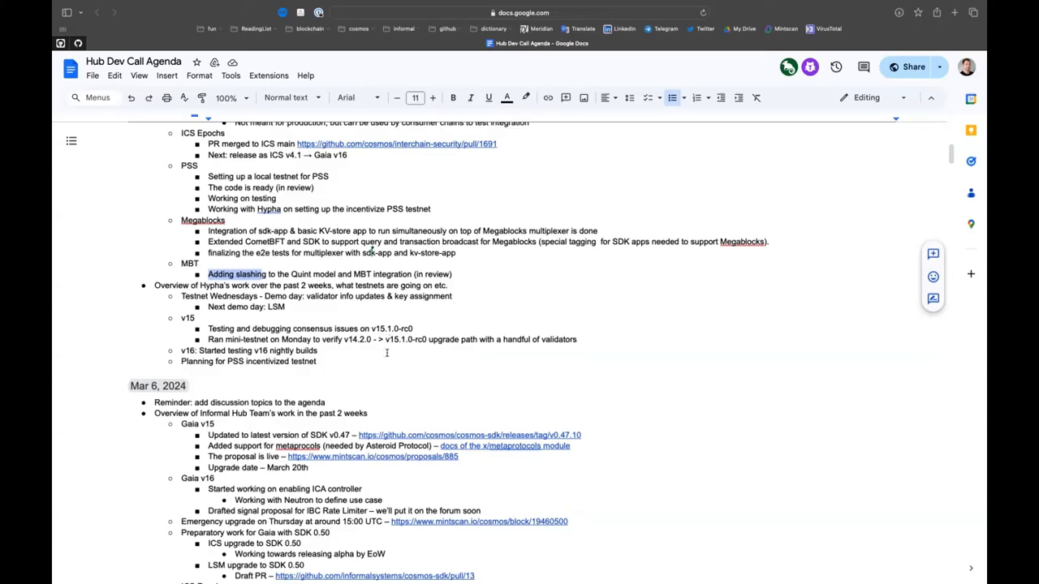
scroll(down, 3)
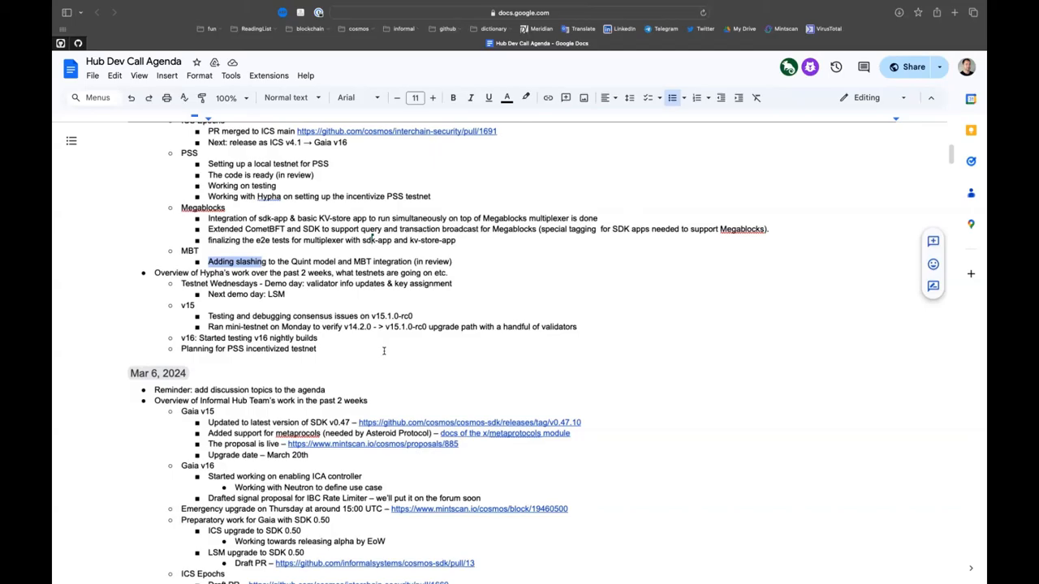
mouse_move(542, 253)
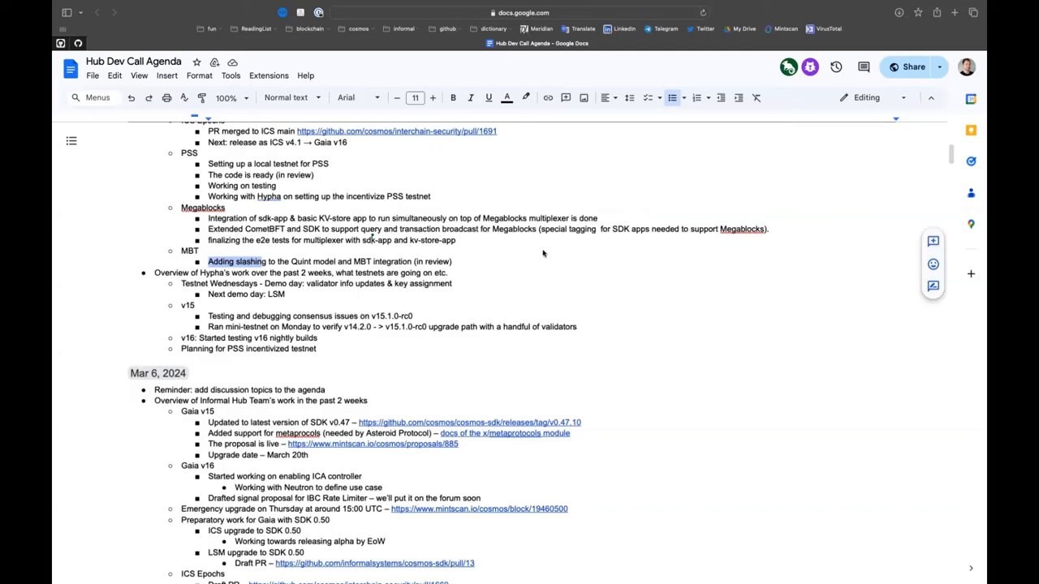